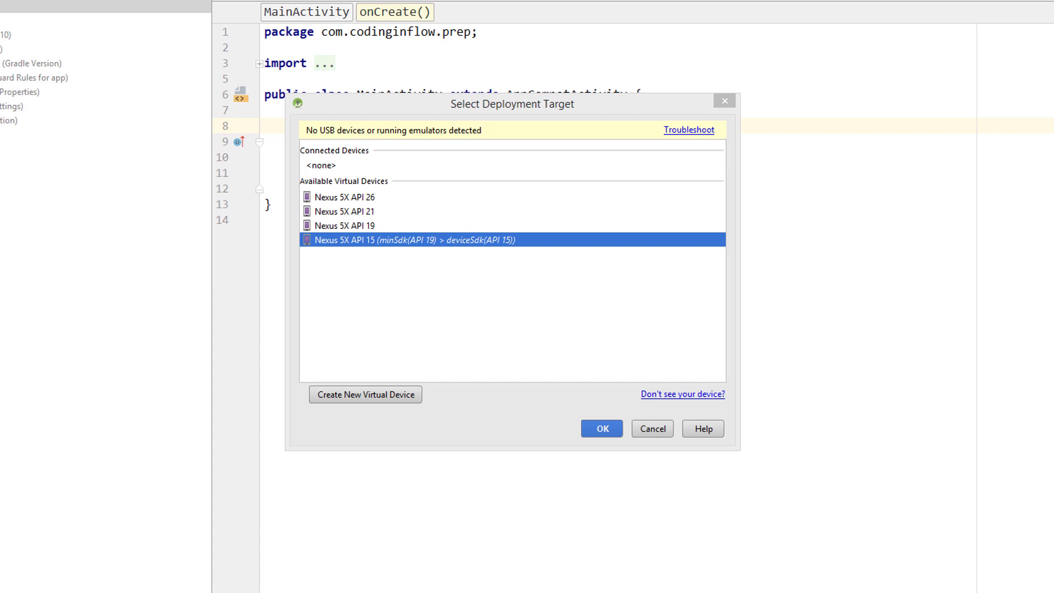
mouse_move(361, 285)
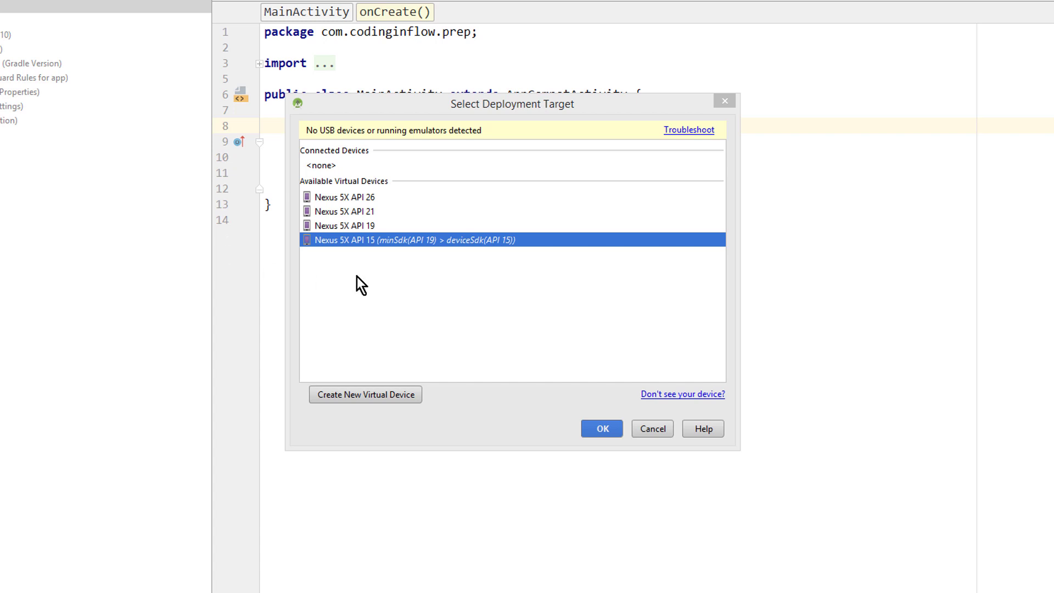
mouse_move(383, 255)
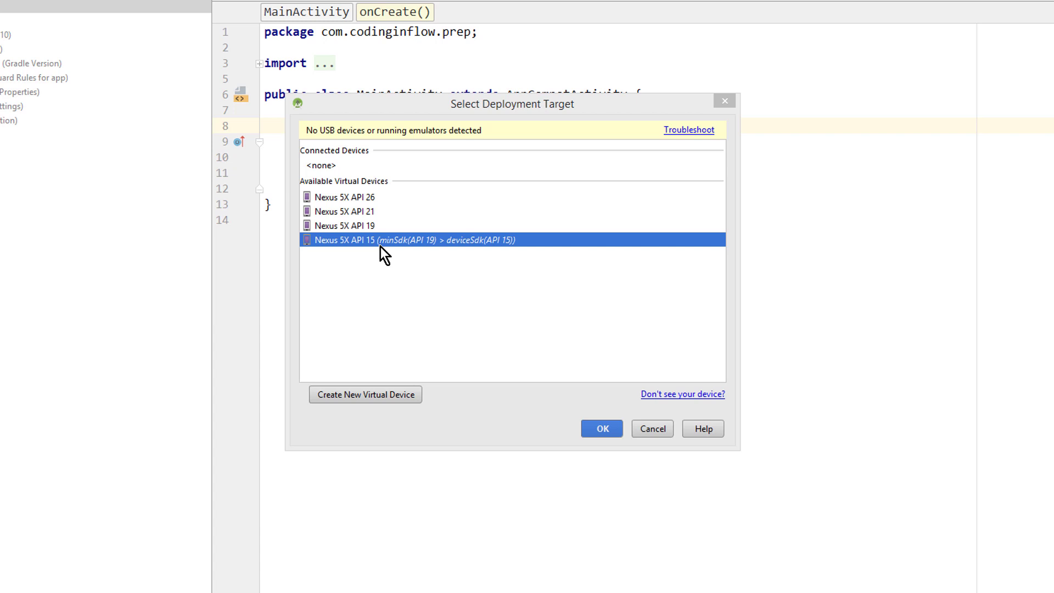
mouse_move(395, 368)
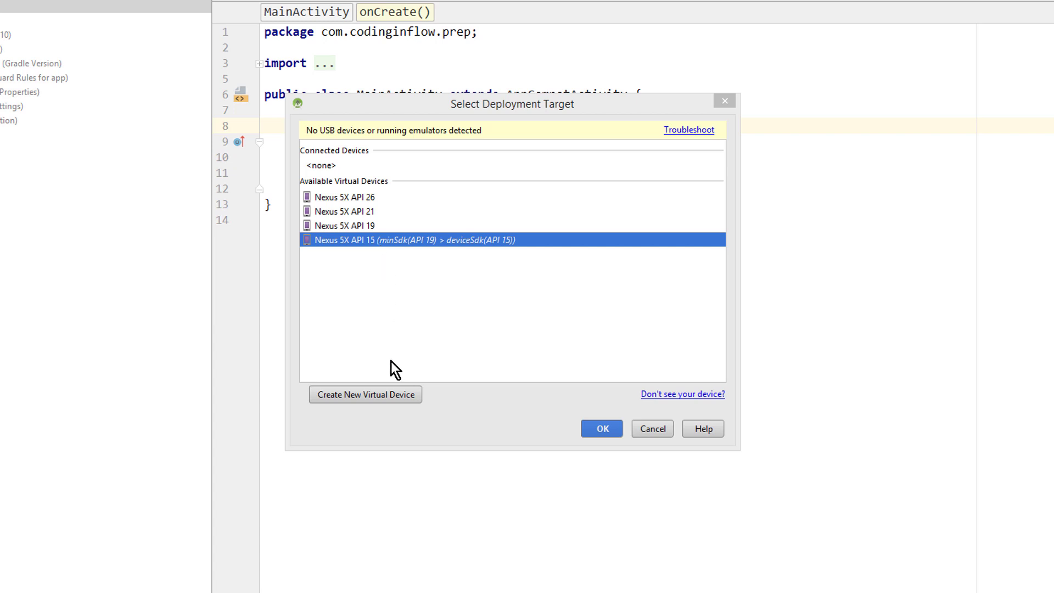
Step: Begin a Nexus 5X virtual device and select the IceCreamSandwich API 15 x86 system image
click(365, 394)
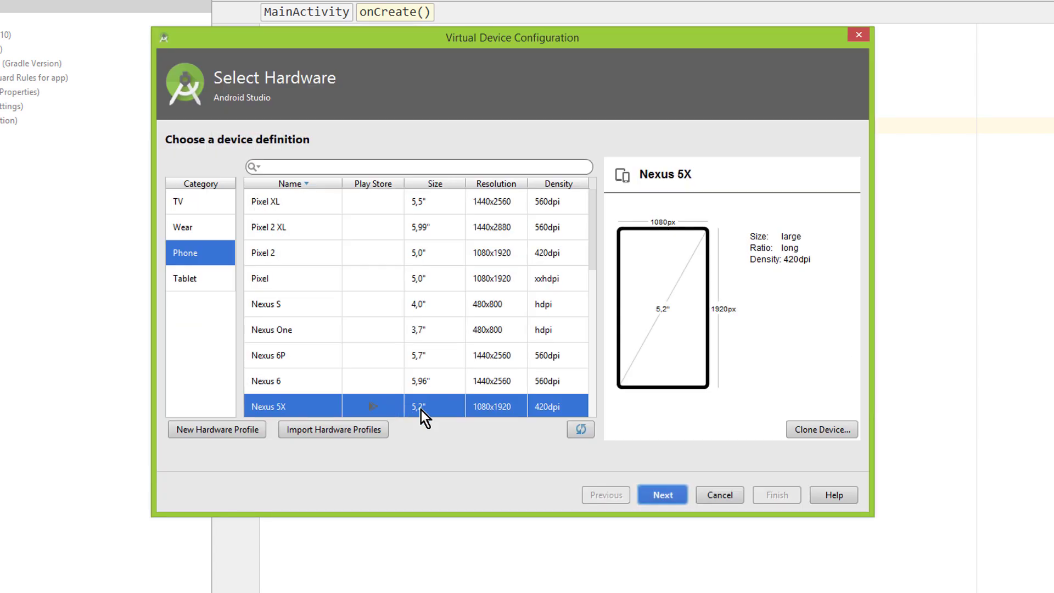
click(661, 494)
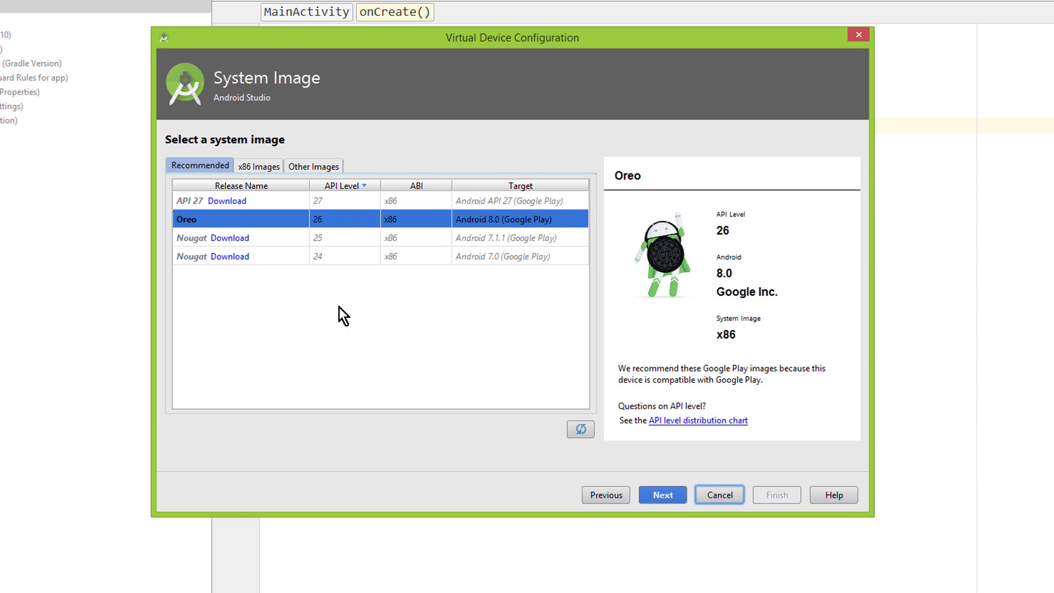
mouse_move(272, 186)
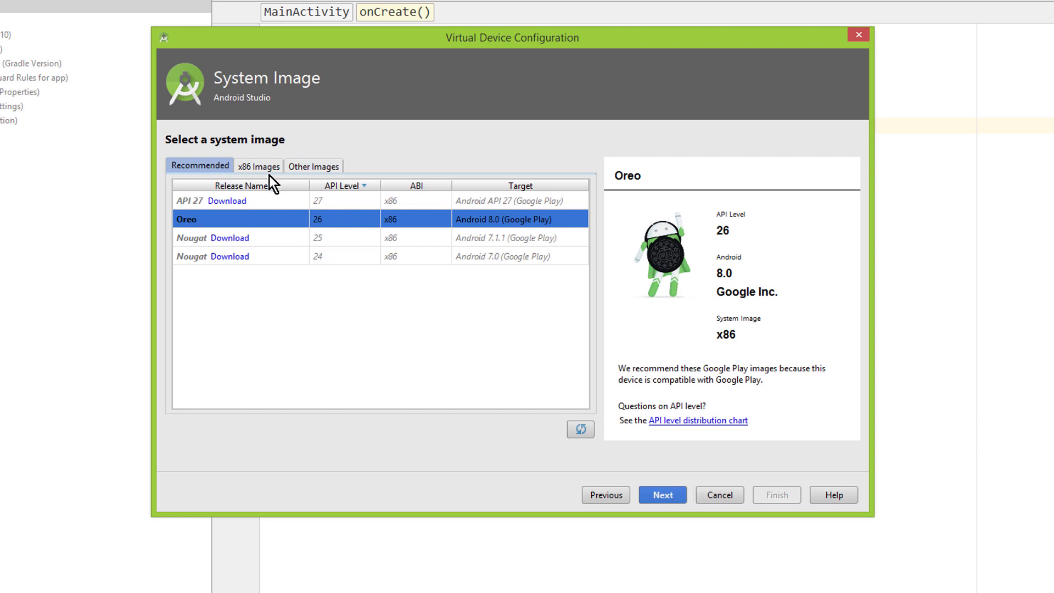
mouse_move(264, 173)
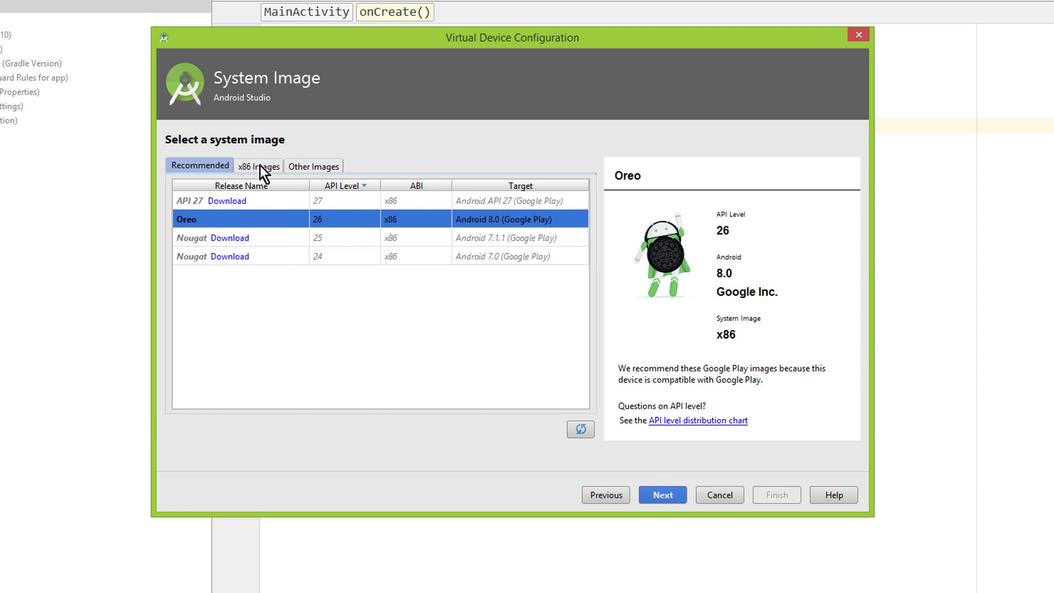
click(258, 166)
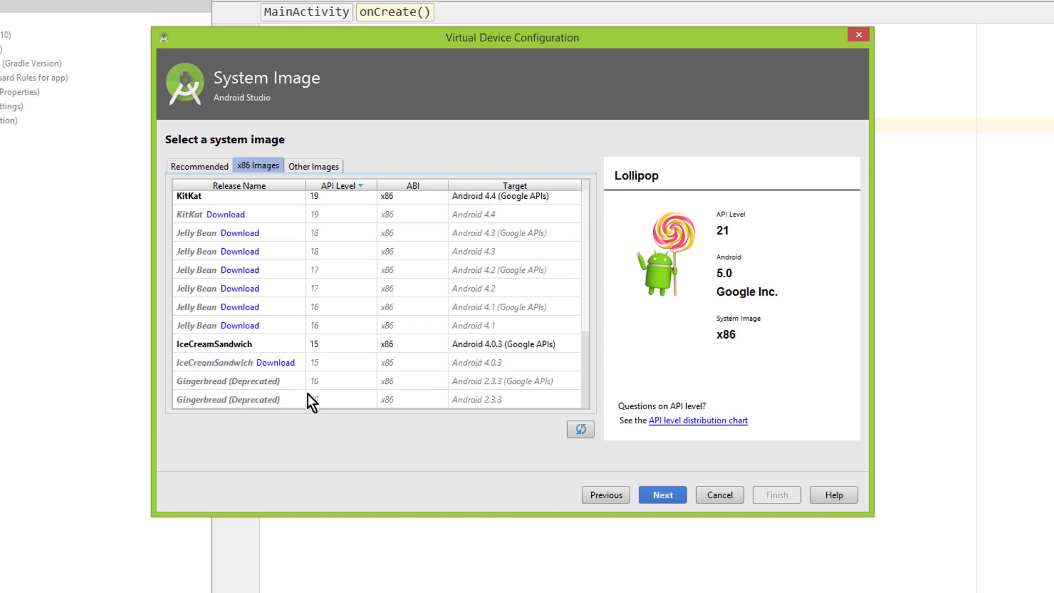
click(236, 343)
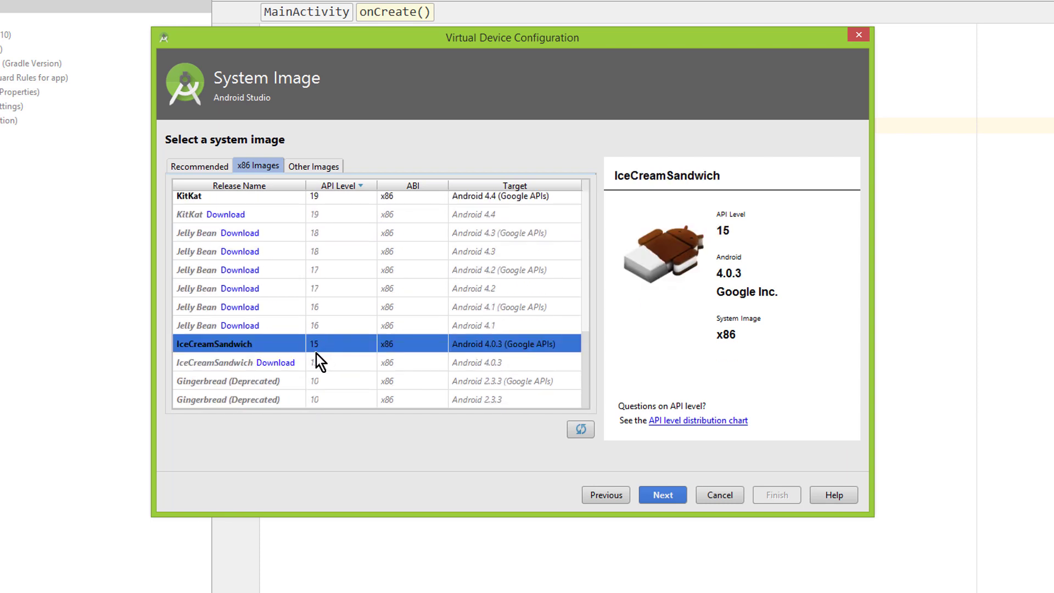
mouse_move(269, 355)
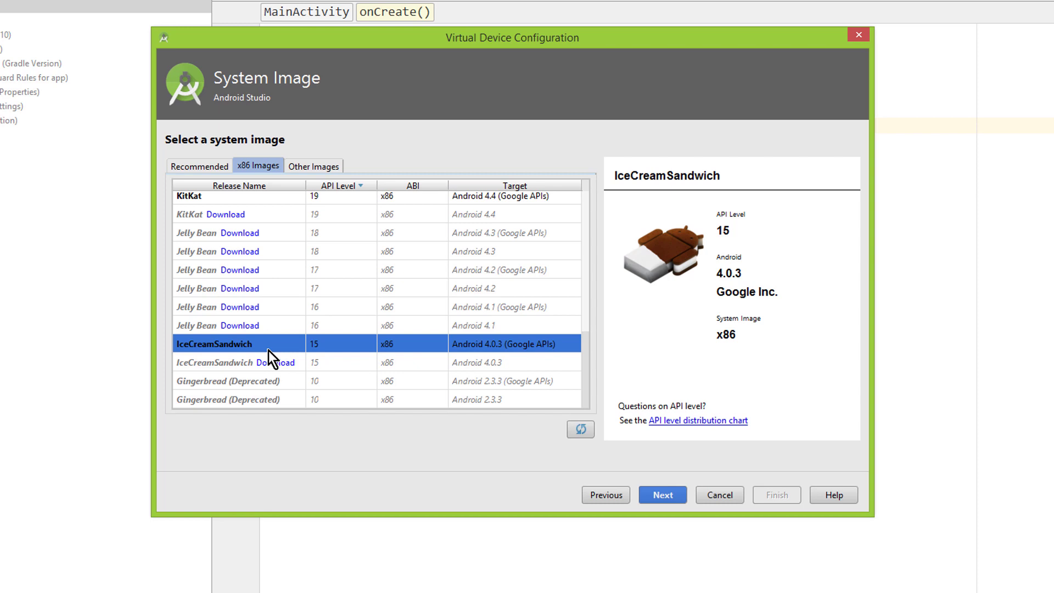
mouse_move(267, 364)
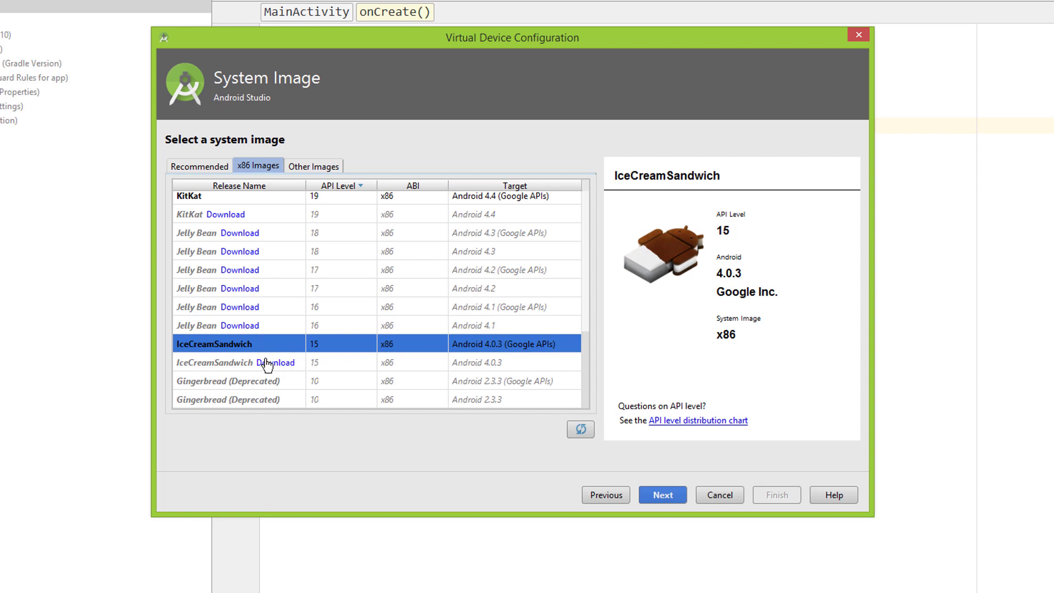
mouse_move(306, 366)
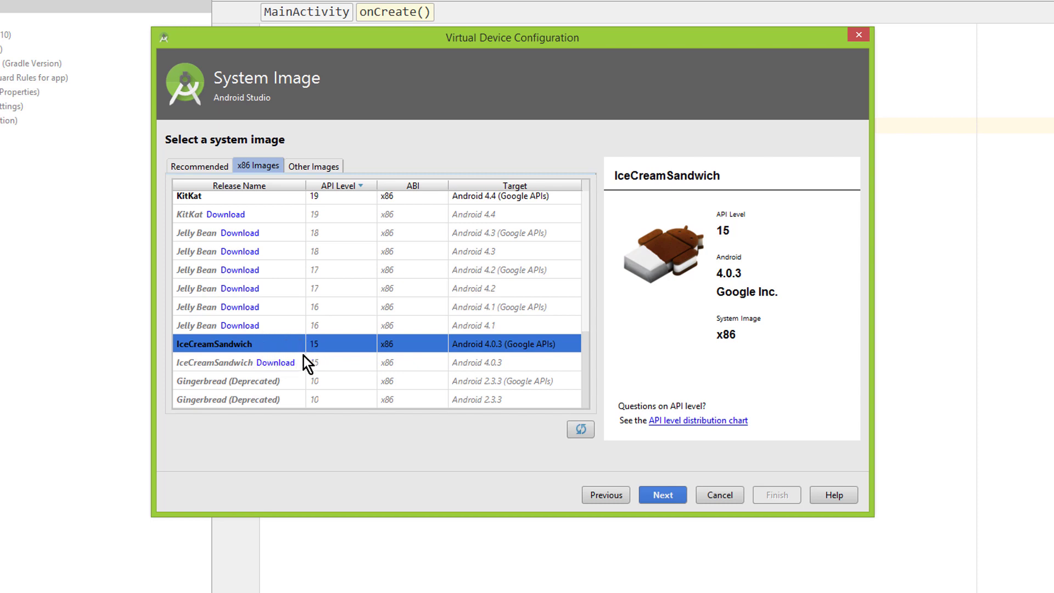
mouse_move(283, 362)
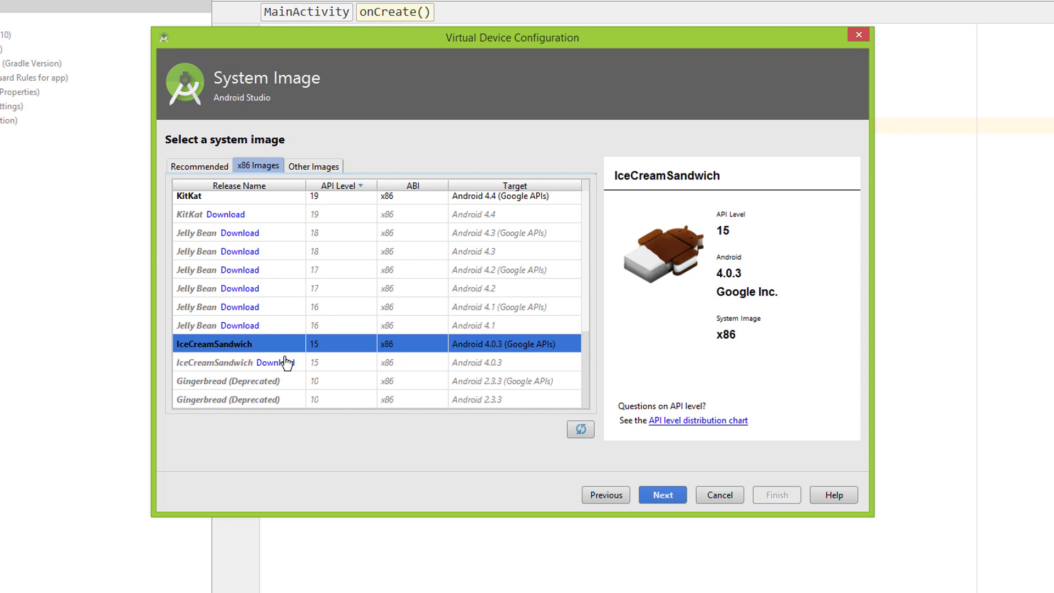
mouse_move(719, 495)
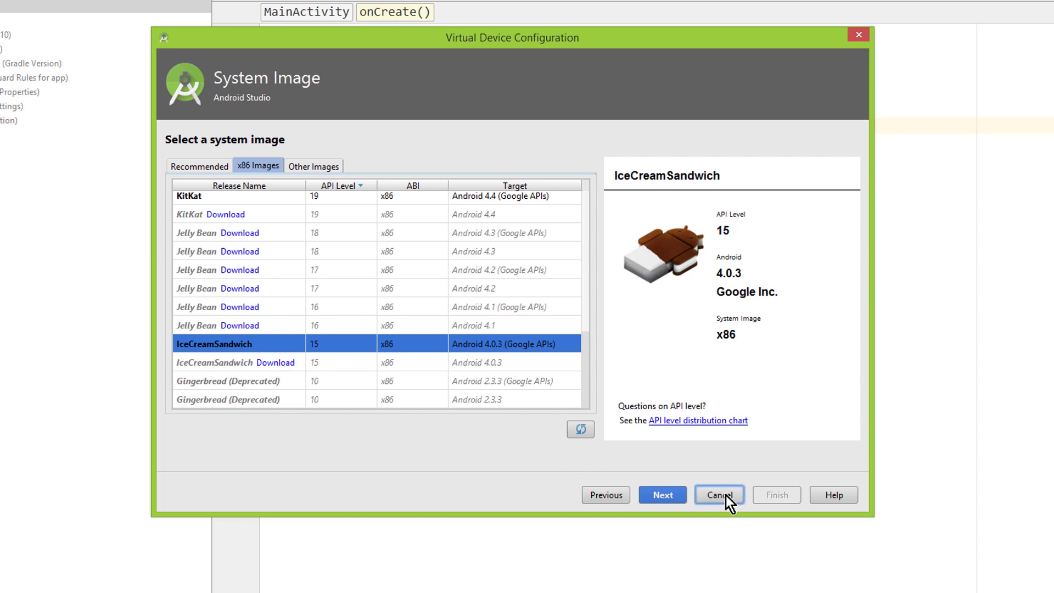
Step: Cancel the virtual device wizard and return to MainActivity.java via the Tools menu
click(718, 494)
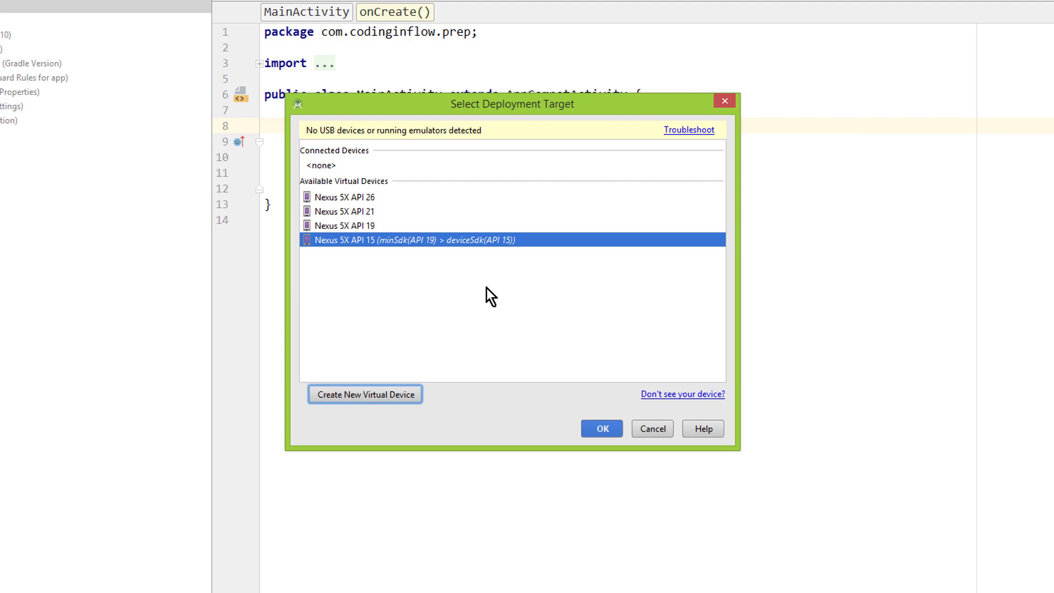
mouse_move(584, 189)
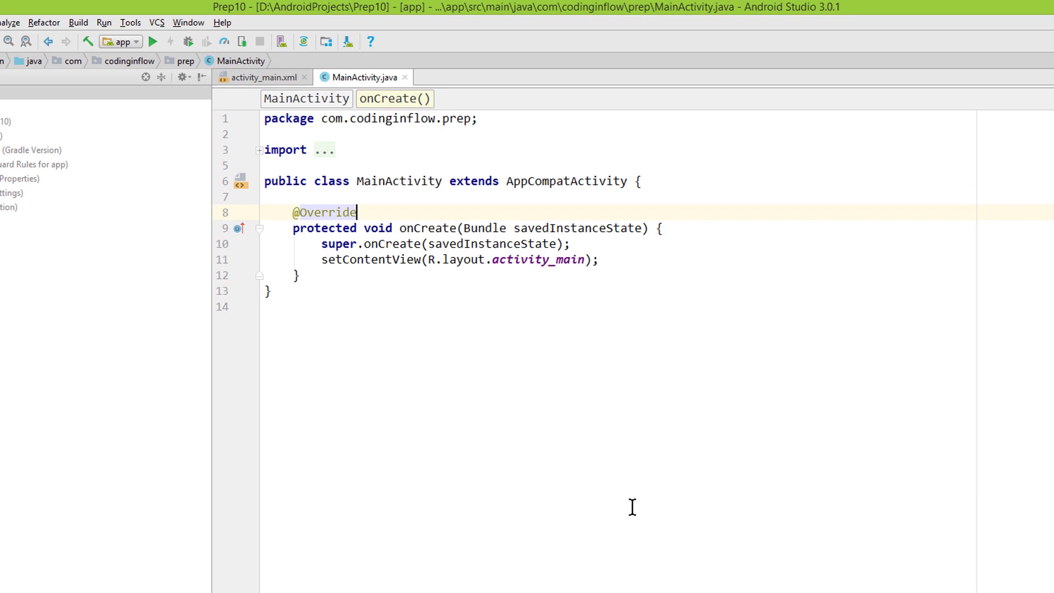
click(129, 22)
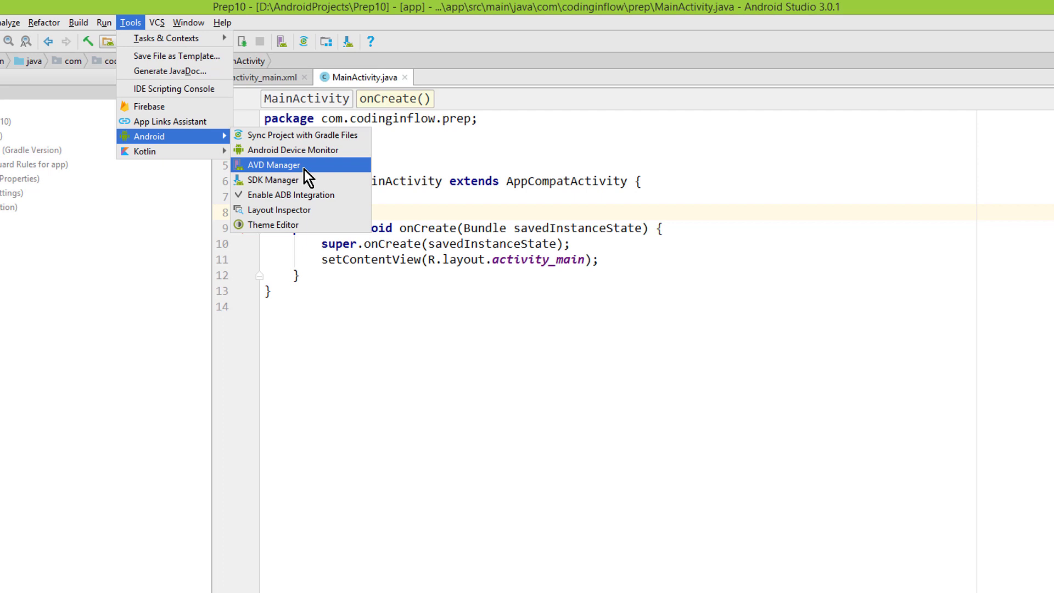
Step: Delete the Nexus 5X API 15 device from the AVD Manager and confirm
click(273, 164)
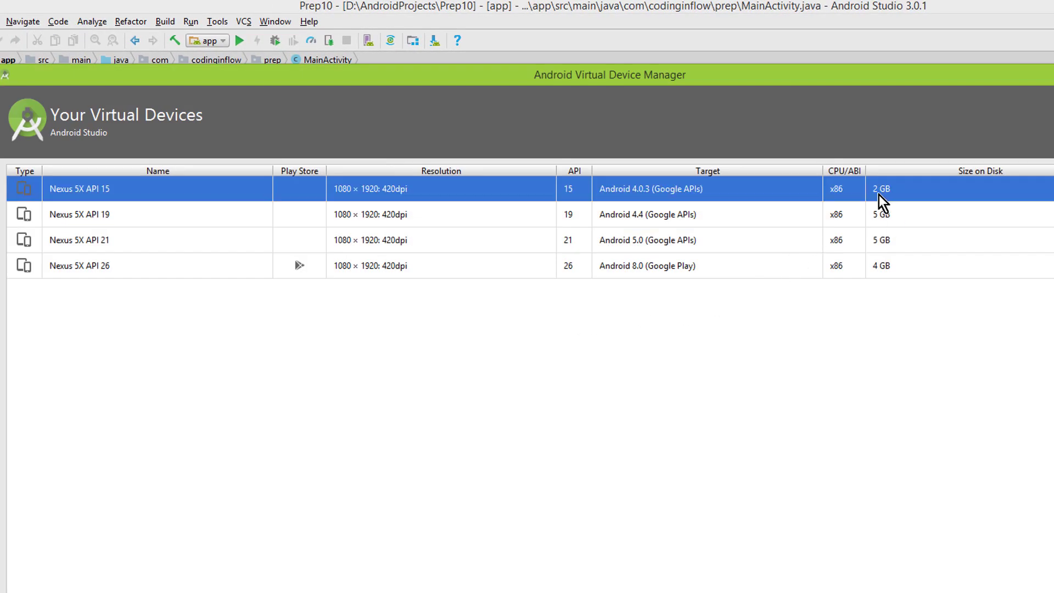
click(958, 189)
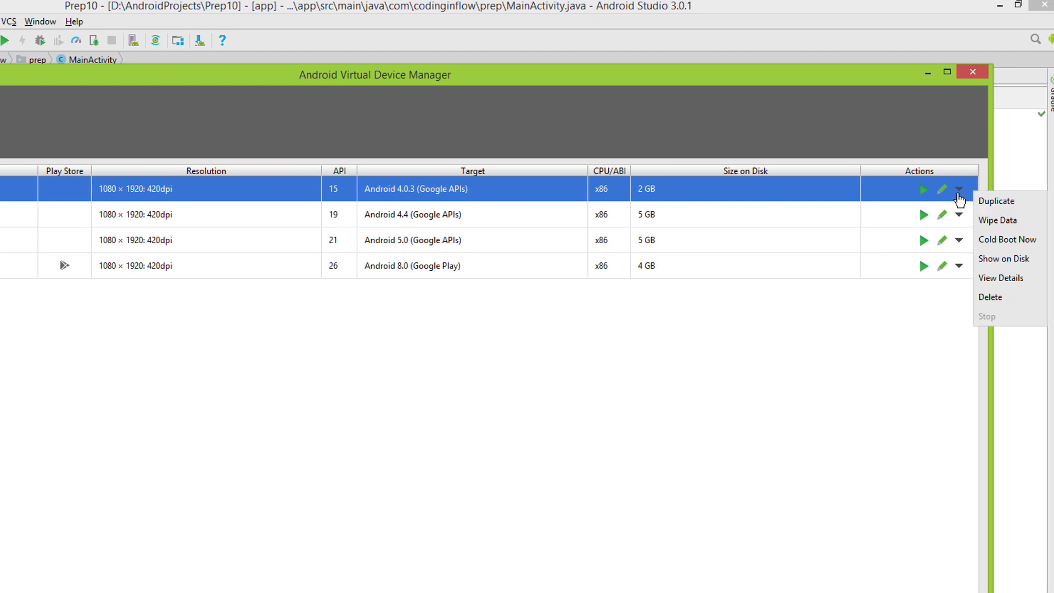
click(990, 297)
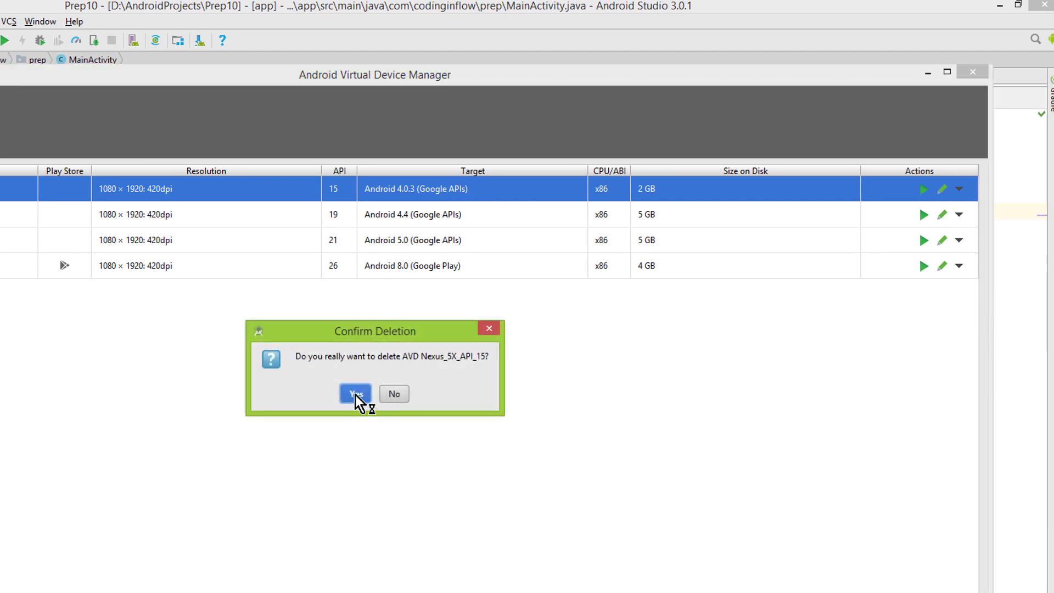
click(354, 394)
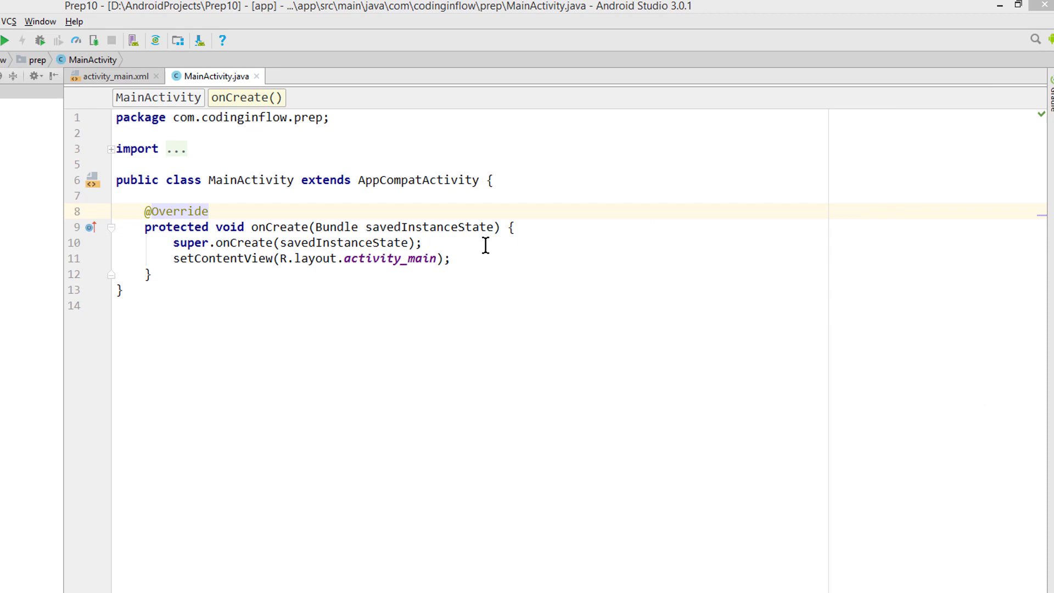
Step: Open SDK Manager settings and select the Android SDK Location path
click(172, 21)
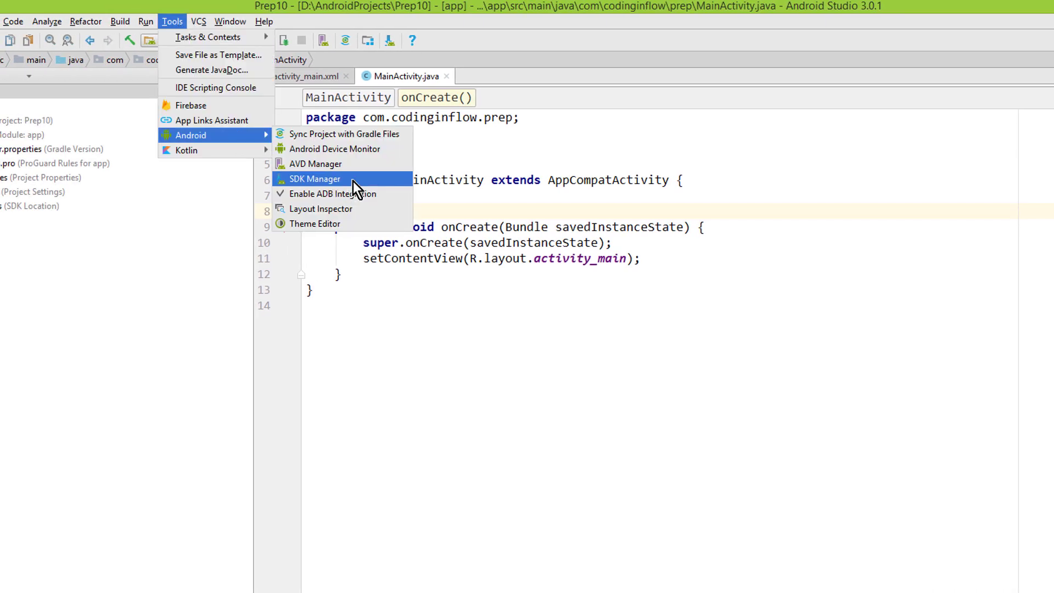
click(315, 179)
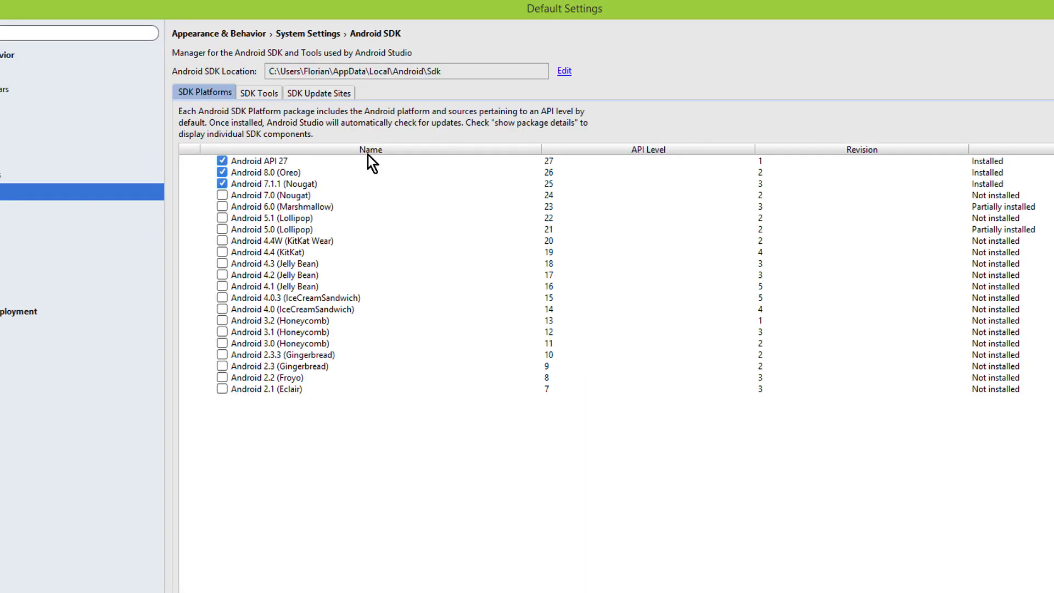
triple_click(405, 70)
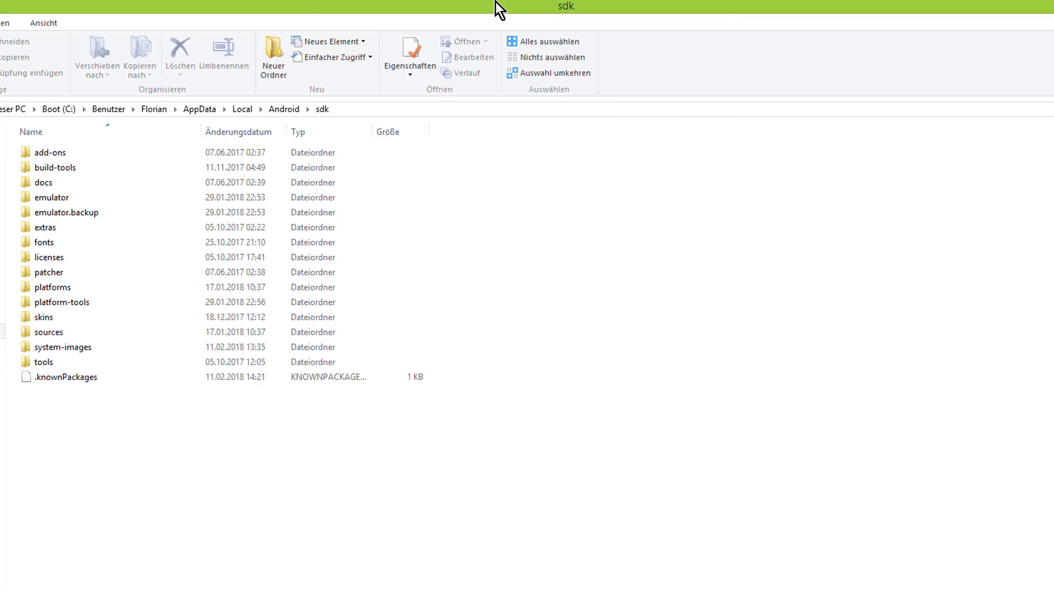
Step: Browse into system-images and select the android-15 folder (2.54 GB)
double_click(63, 347)
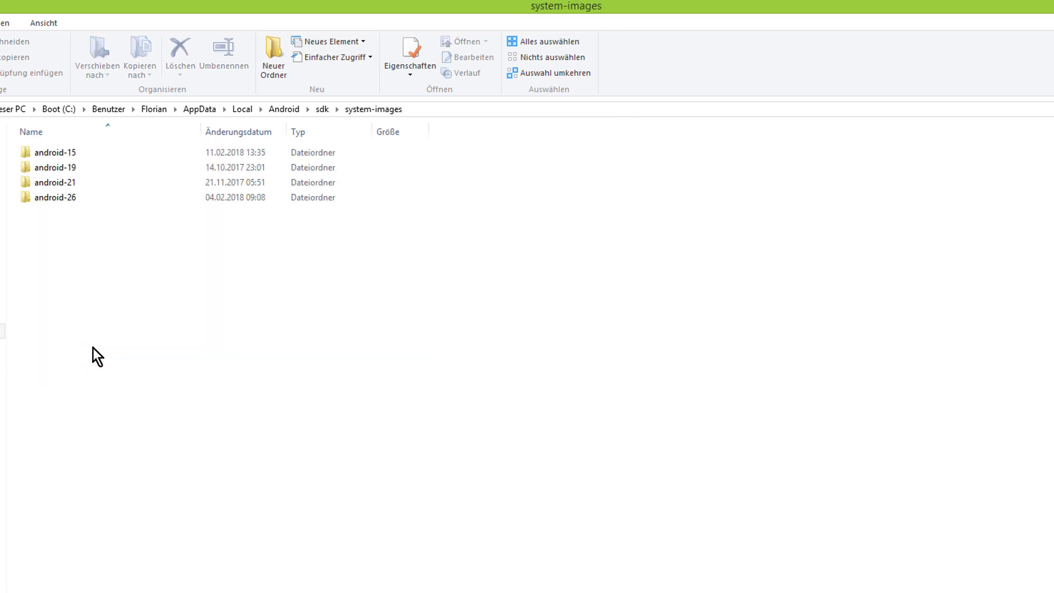
click(55, 152)
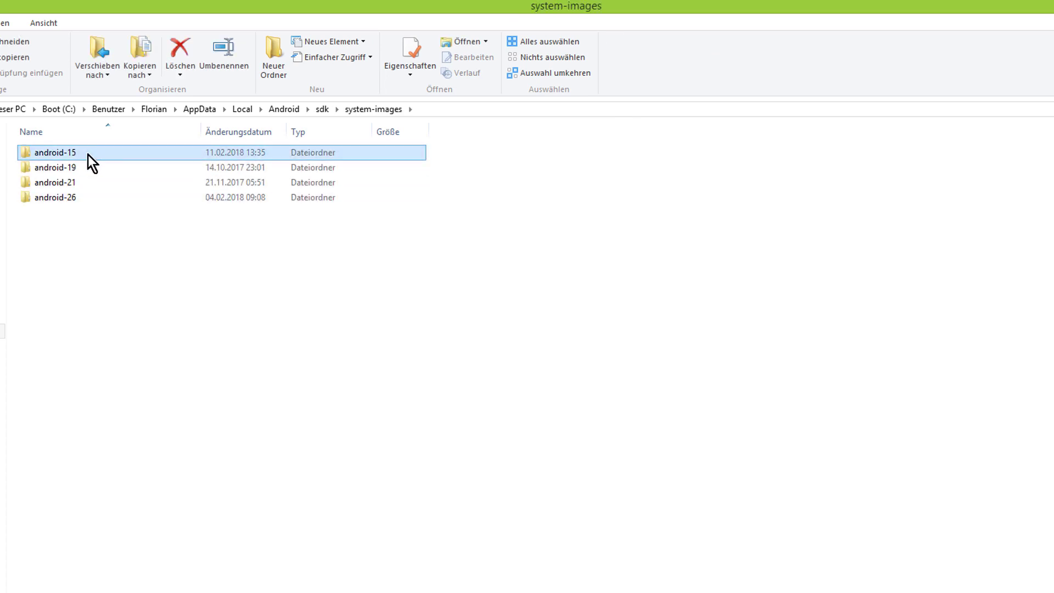
mouse_move(120, 162)
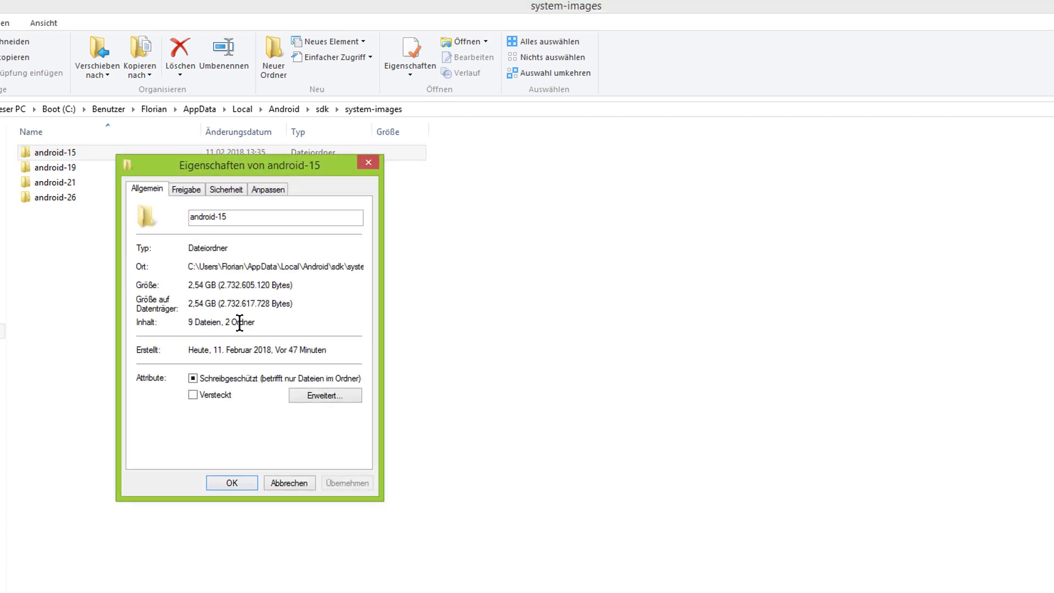
mouse_move(301, 356)
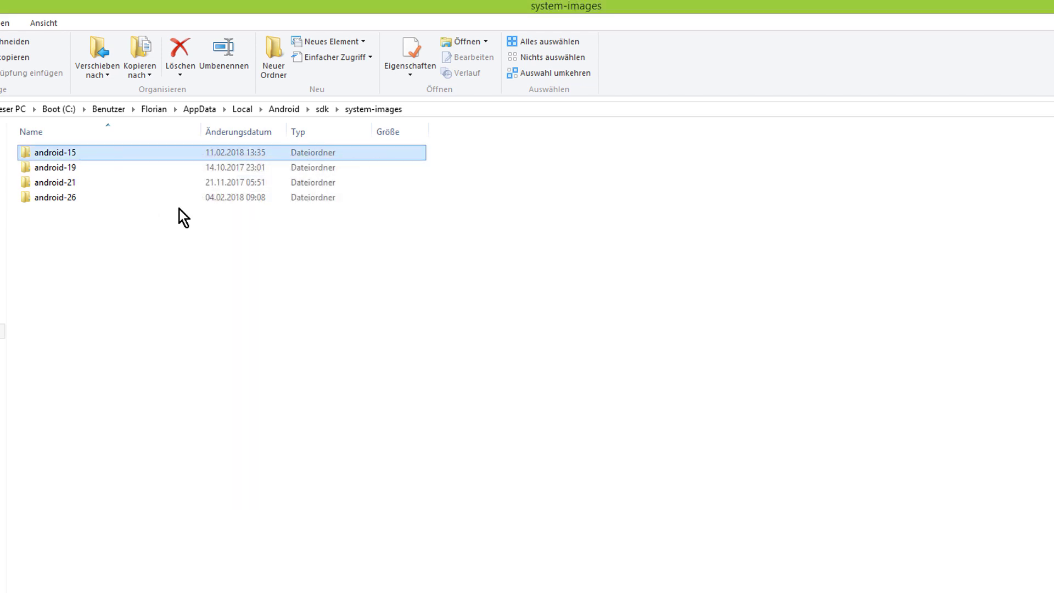
mouse_move(240, 239)
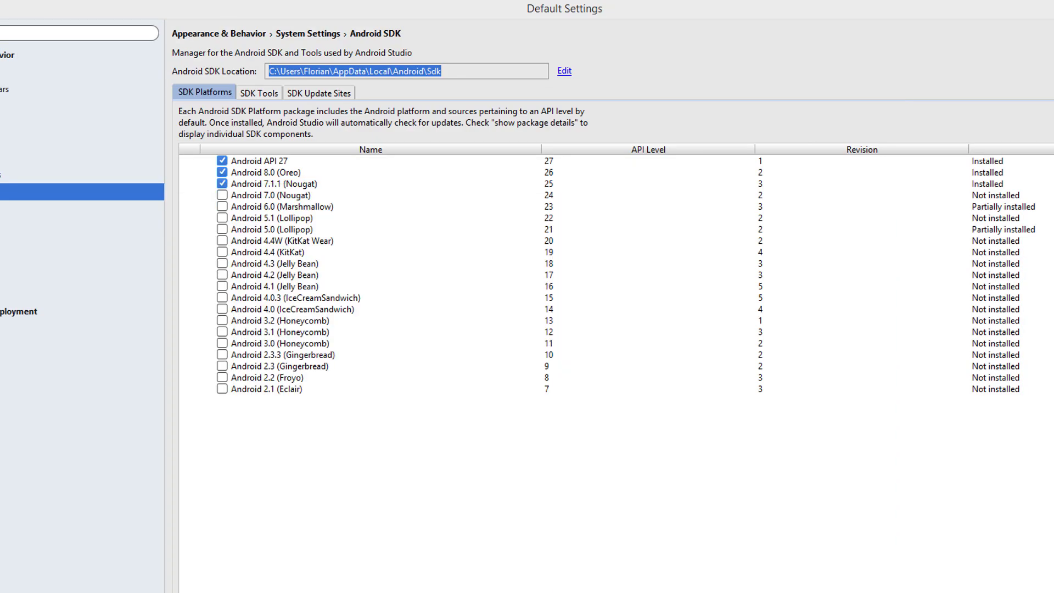
Step: Uncheck the API 15 Google APIs Intel x86 Atom System Image under package details and apply the removal
click(258, 161)
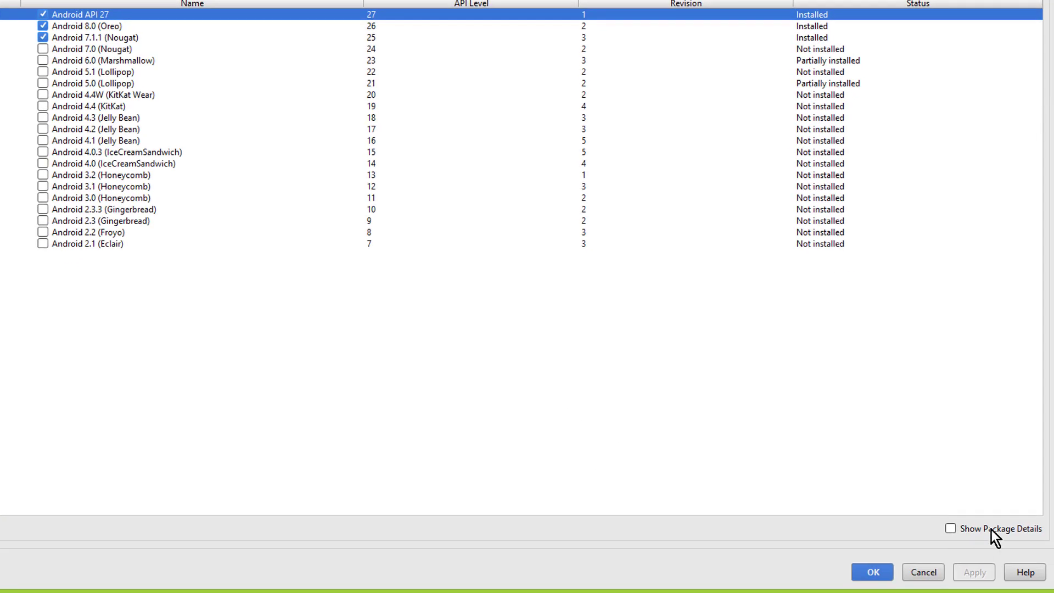
click(950, 528)
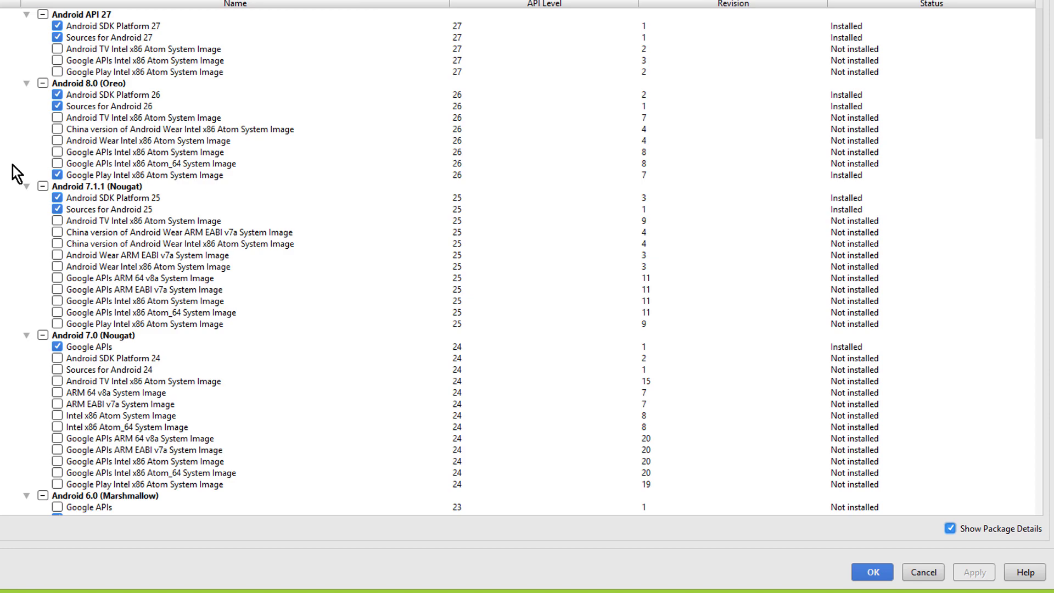
scroll(down, 3)
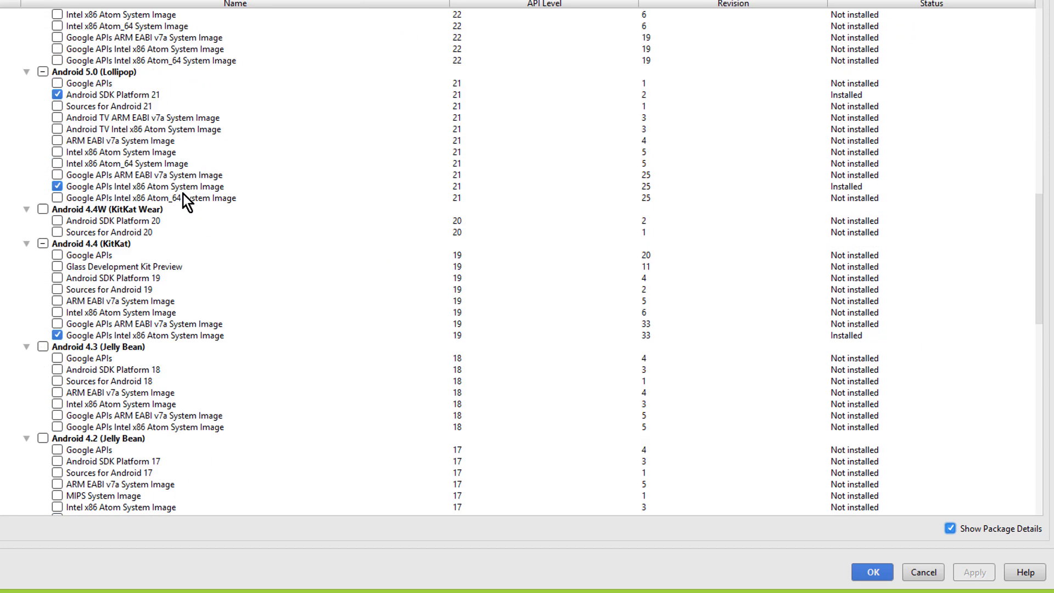
scroll(down, 3)
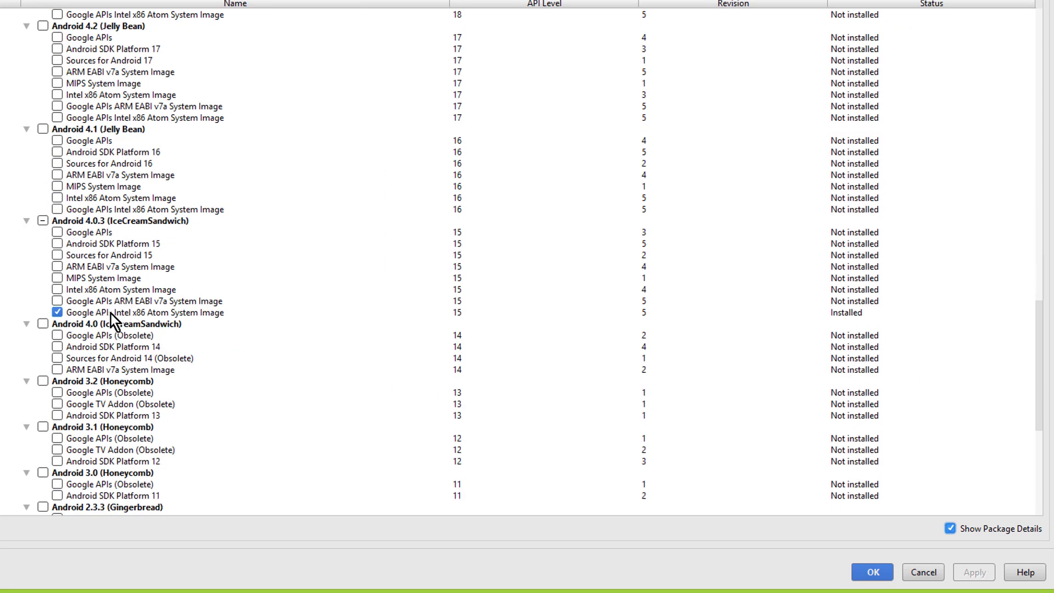
click(141, 312)
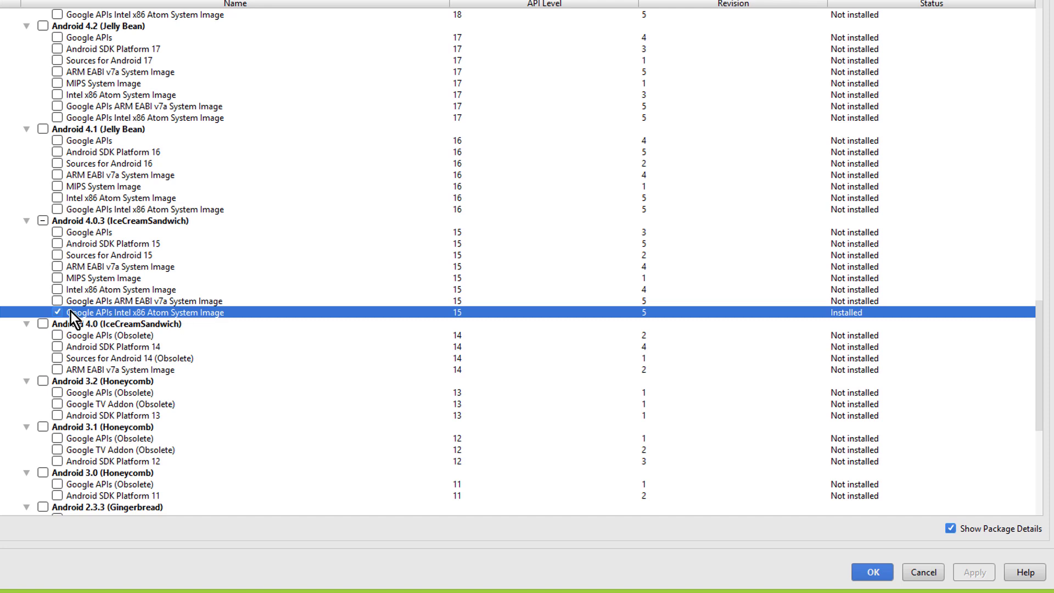
click(57, 311)
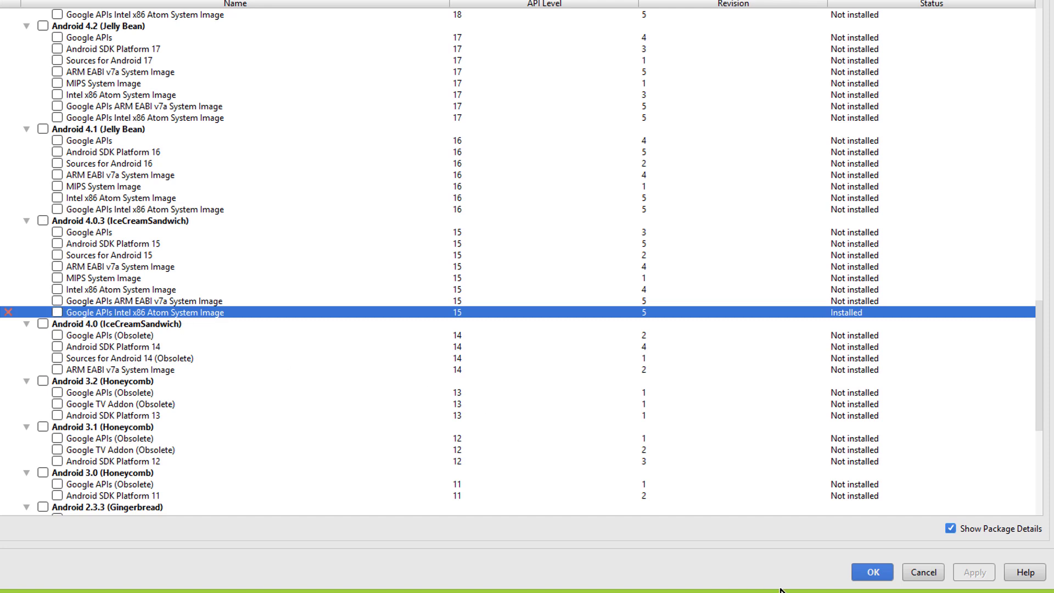
click(973, 571)
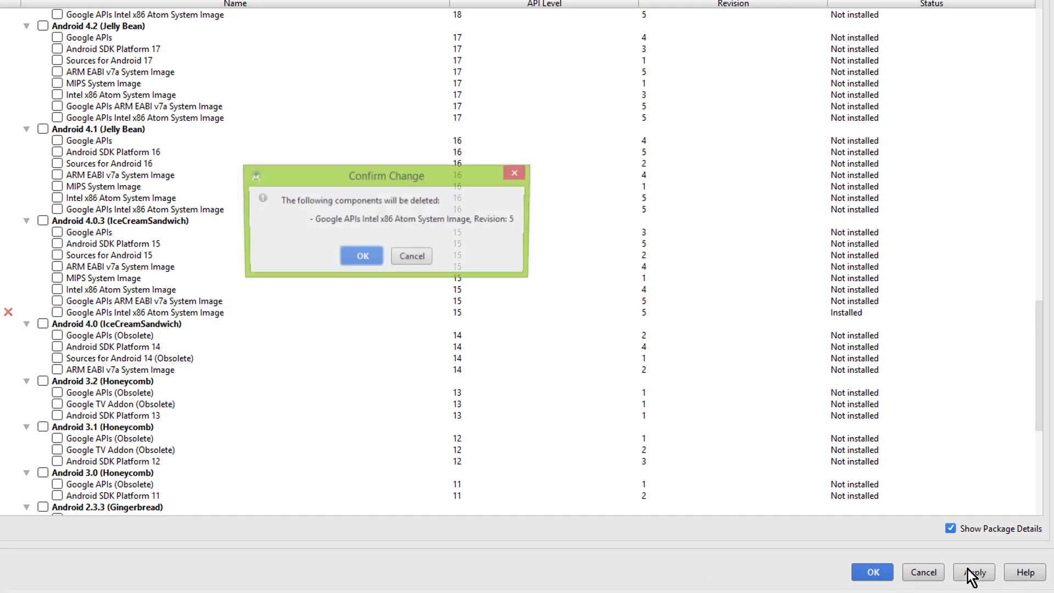
mouse_move(470, 238)
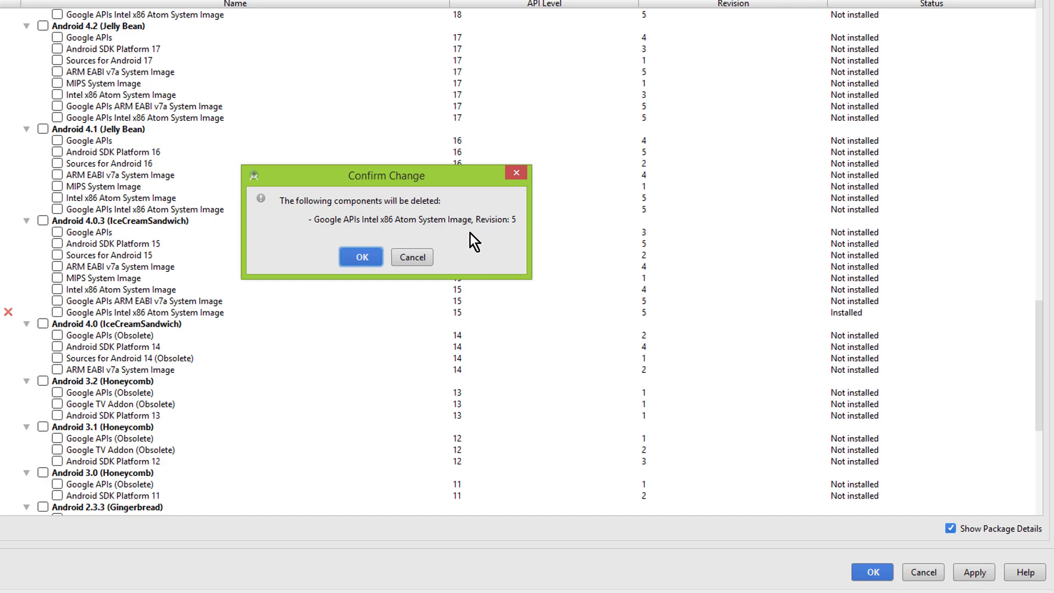
click(361, 257)
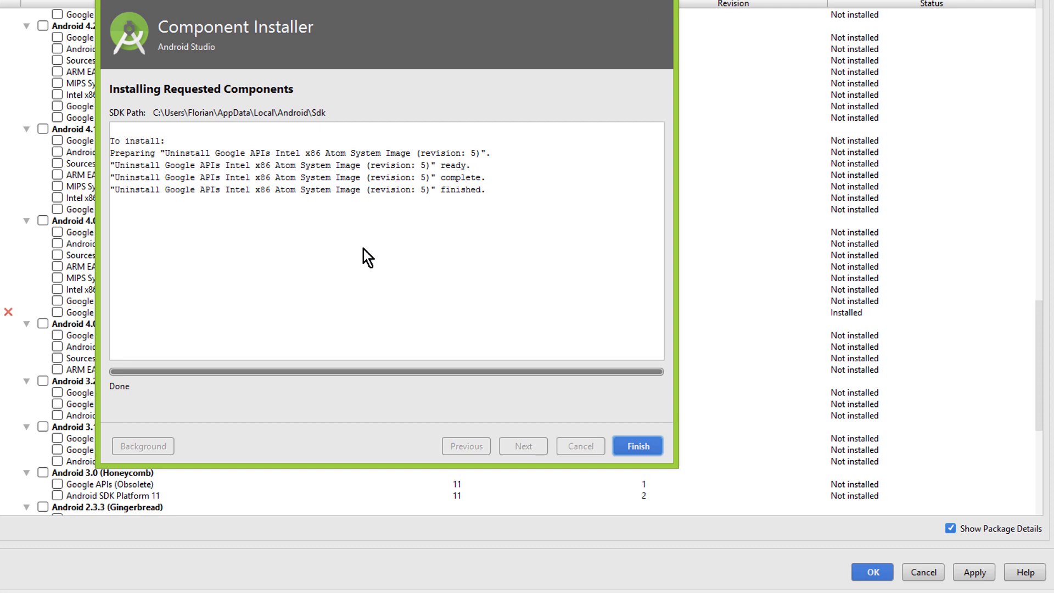
Step: Finish the uninstaller and confirm android-15 now holds 0 bytes in Explorer
click(636, 446)
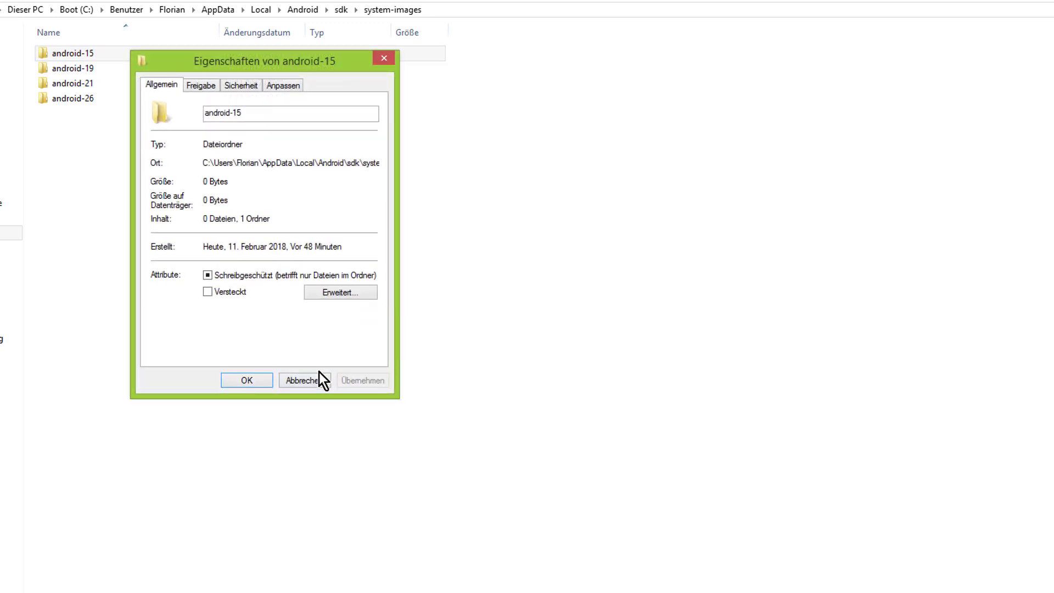
click(305, 380)
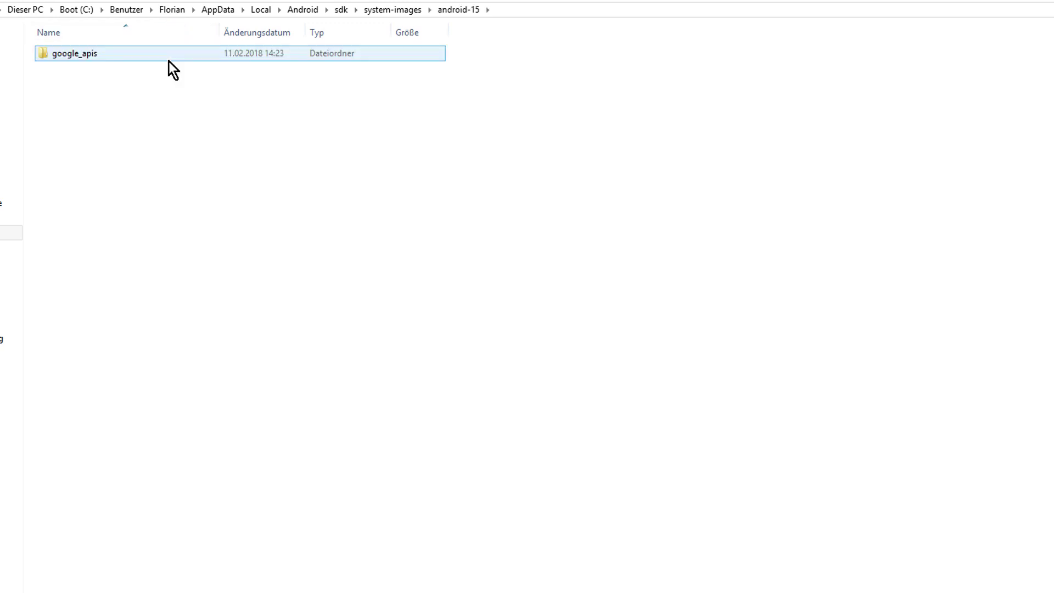
click(392, 9)
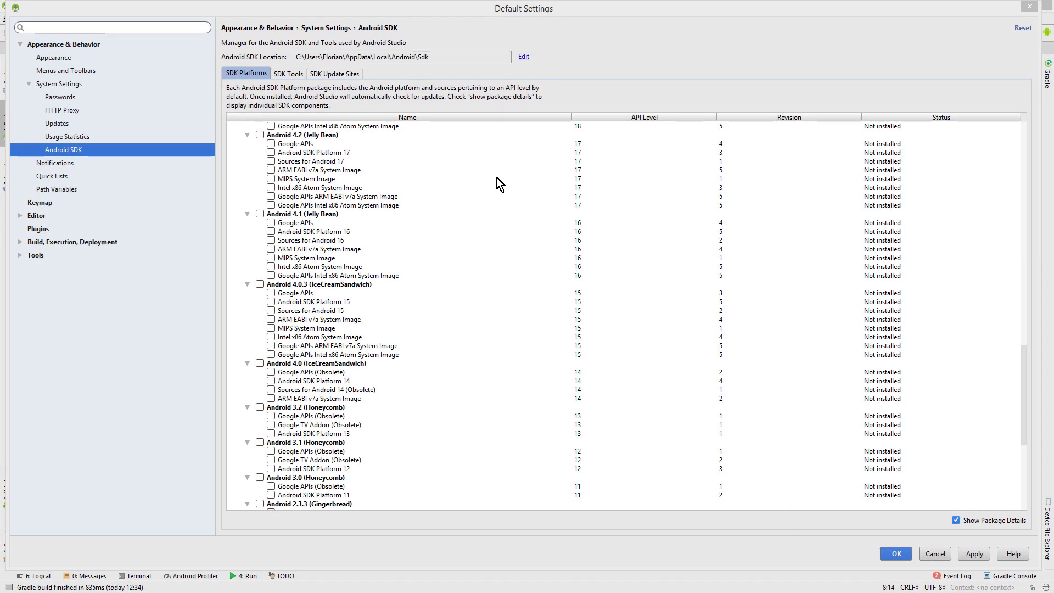
mouse_move(559, 232)
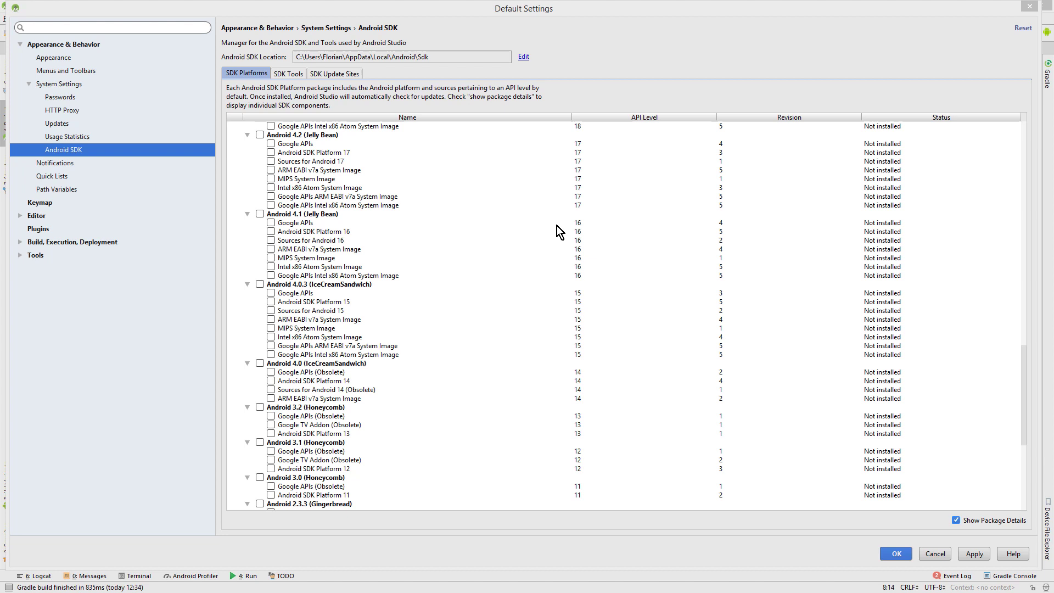